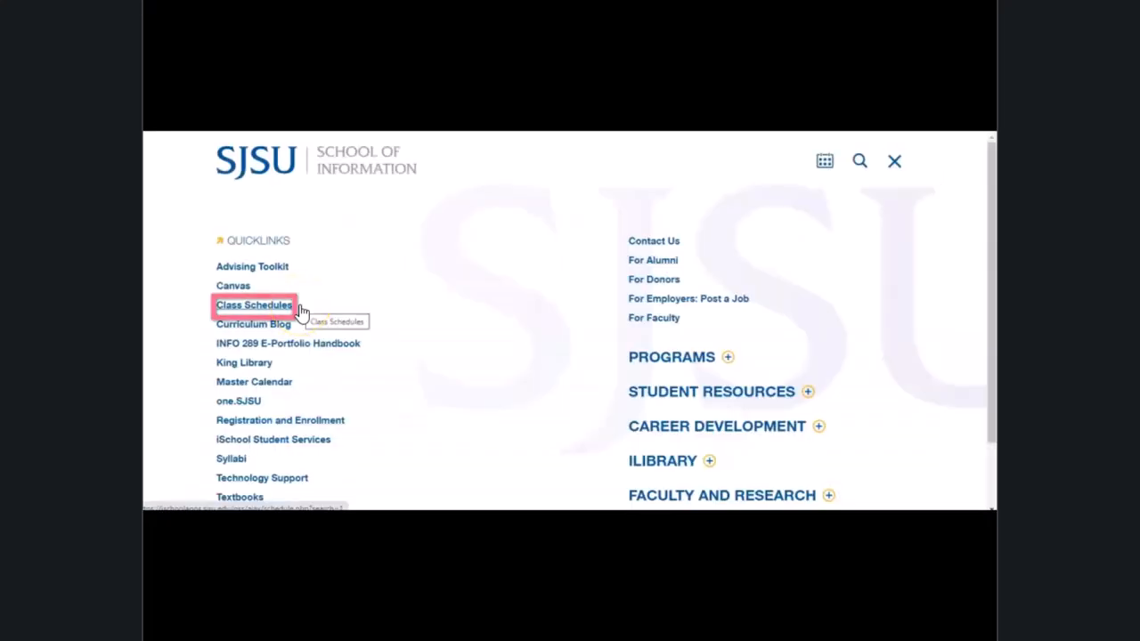
# Step: Go to Class Schedules from the iSchool quicklinks toward the one.SJSU app directory
pyautogui.click(253, 305)
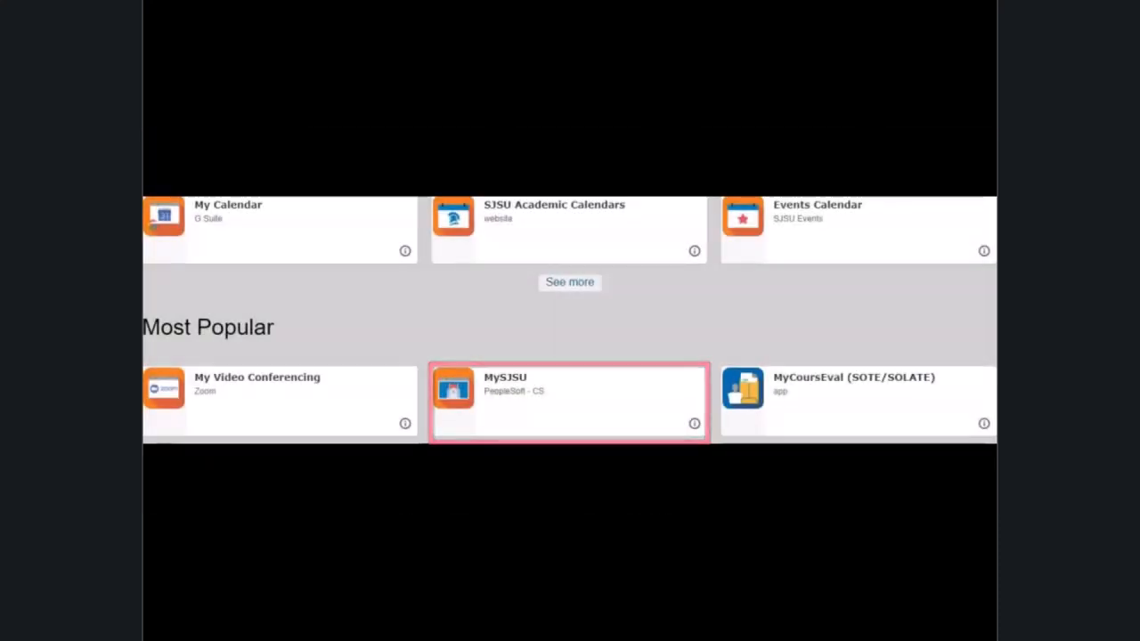
# Step: Launch MySJSU and enter the Spring 2024 class enrollment shopping cart via Academics
pyautogui.click(568, 400)
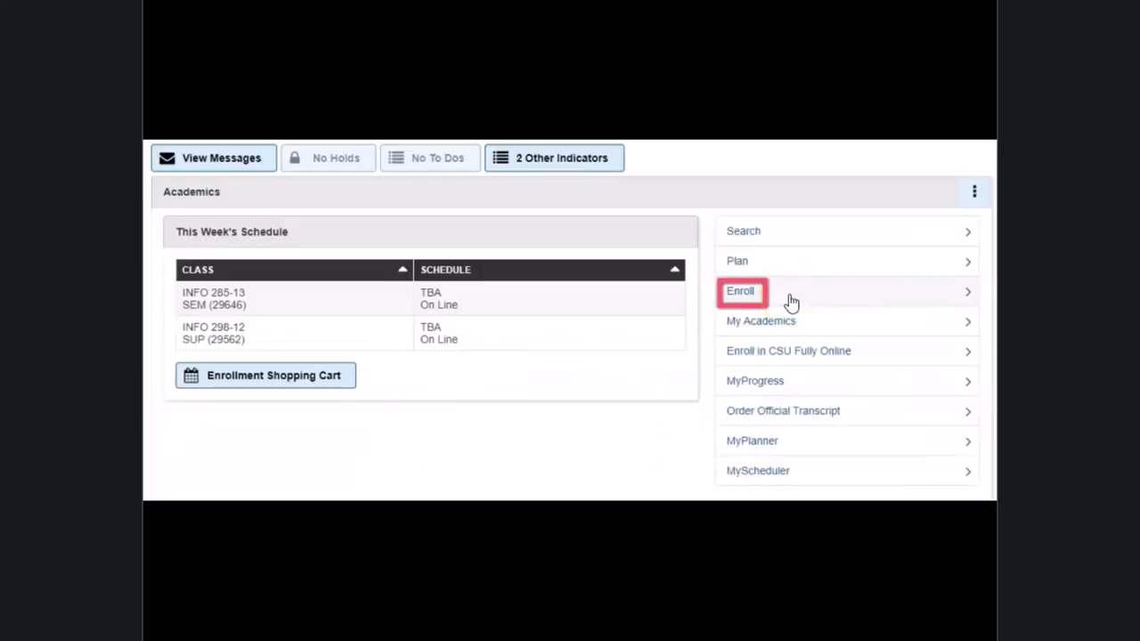
pyautogui.click(741, 292)
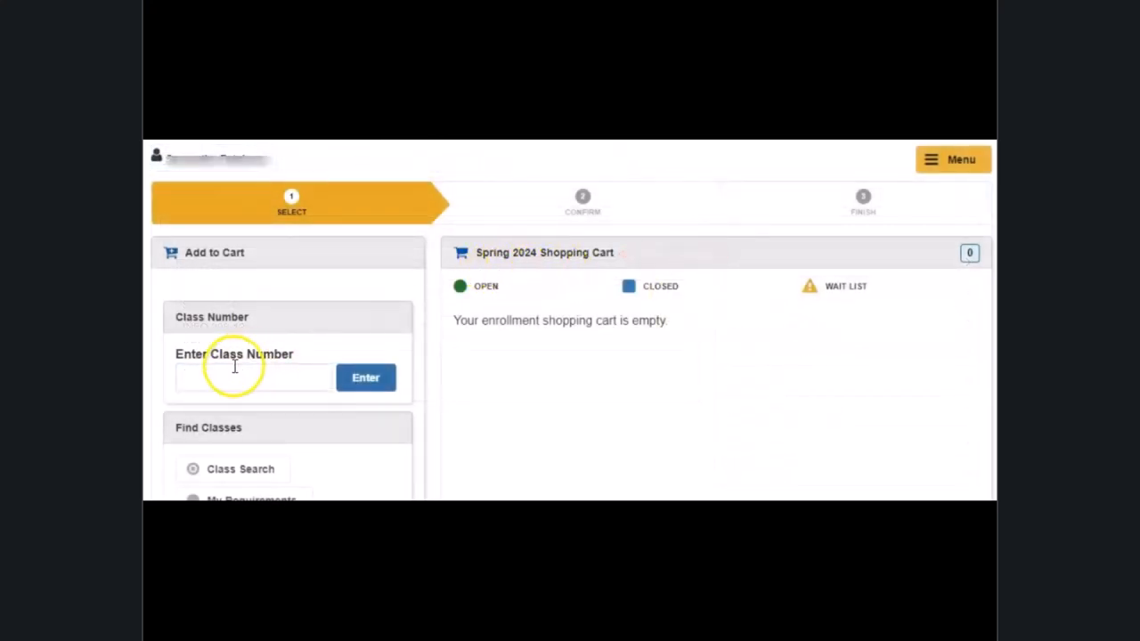
# Step: Enter class number 29560 to put INFO 298-10 into the Spring 2024 cart
pyautogui.click(252, 377)
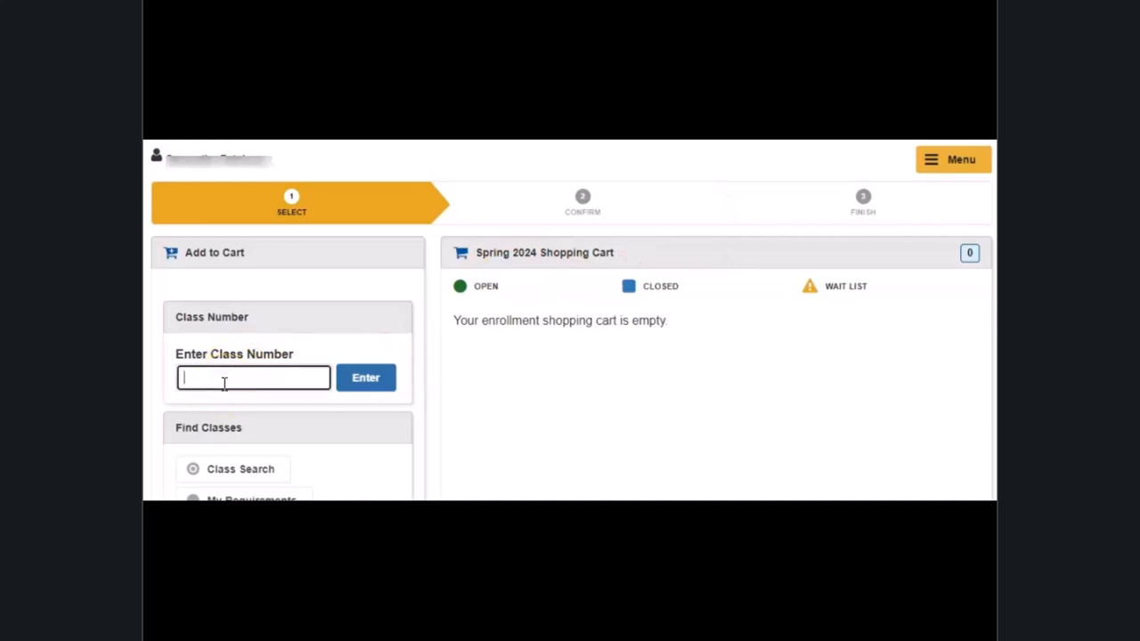
pyautogui.click(253, 378)
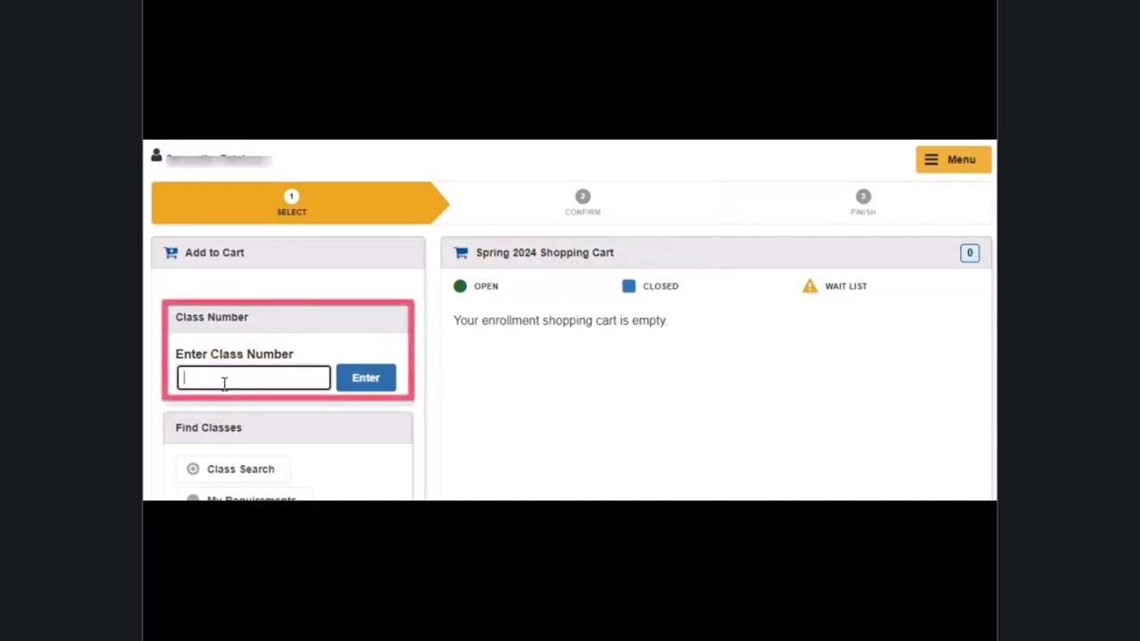
pyautogui.click(365, 378)
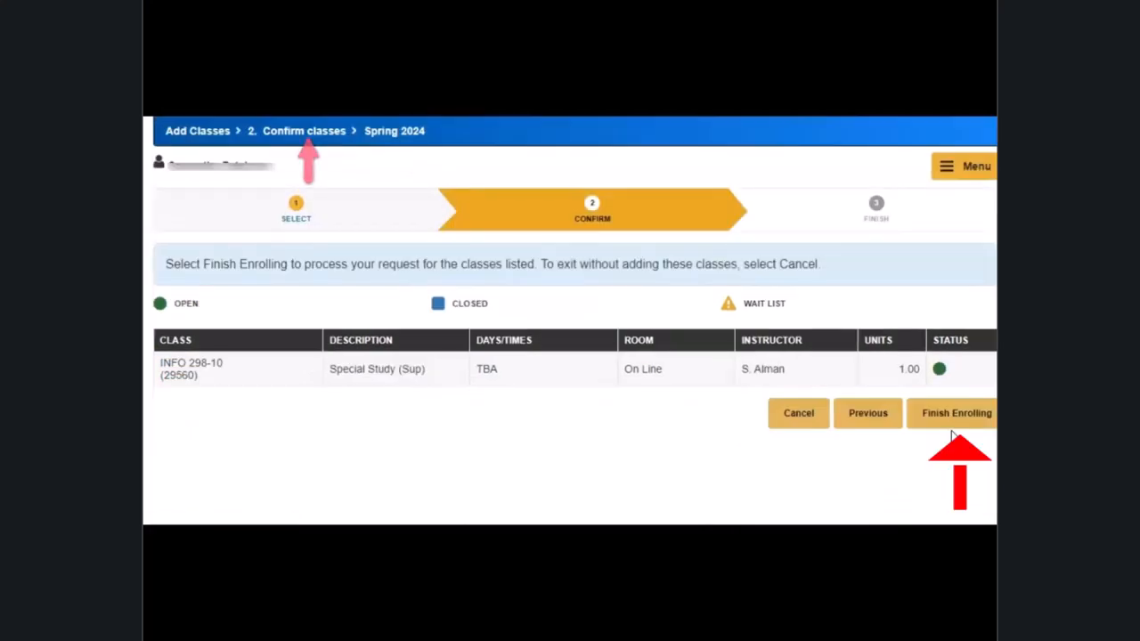
# Step: Finish enrolling in INFO 298-10, receiving the Department Consent Required error
pyautogui.click(956, 413)
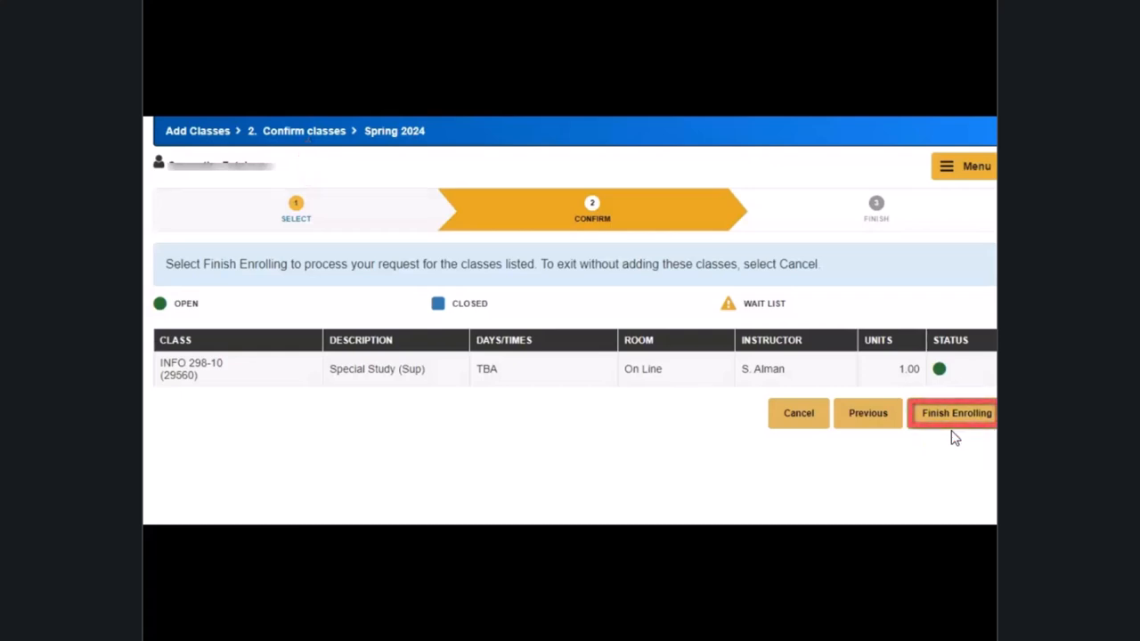
pyautogui.click(953, 413)
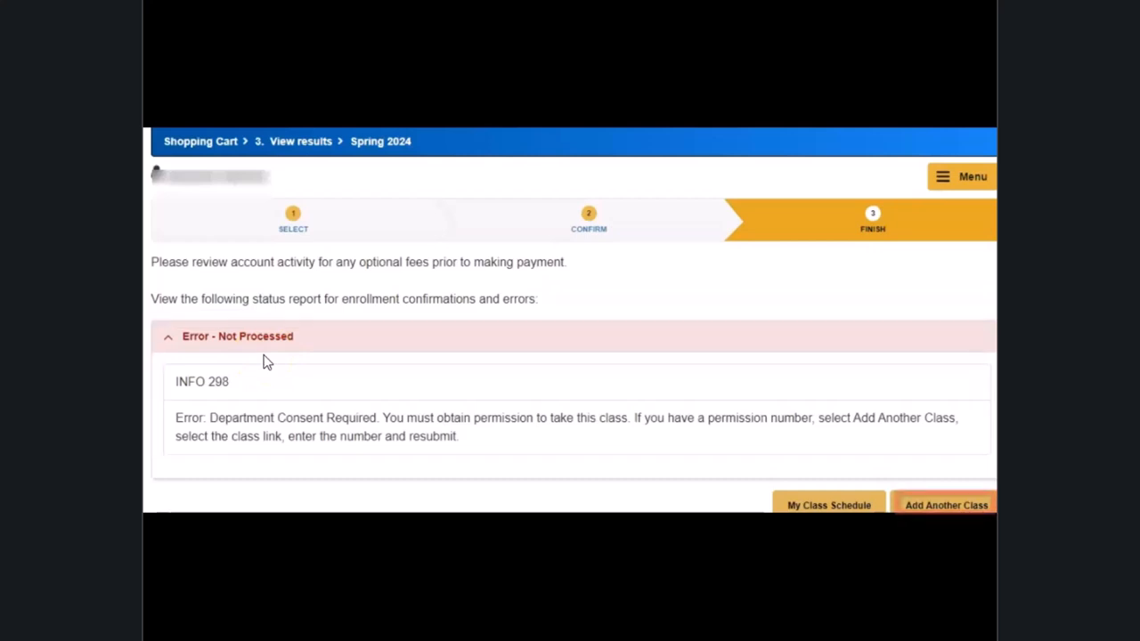
# Step: Return via Add Another Class and delete INFO 298-10, leaving the cart empty
pyautogui.click(944, 506)
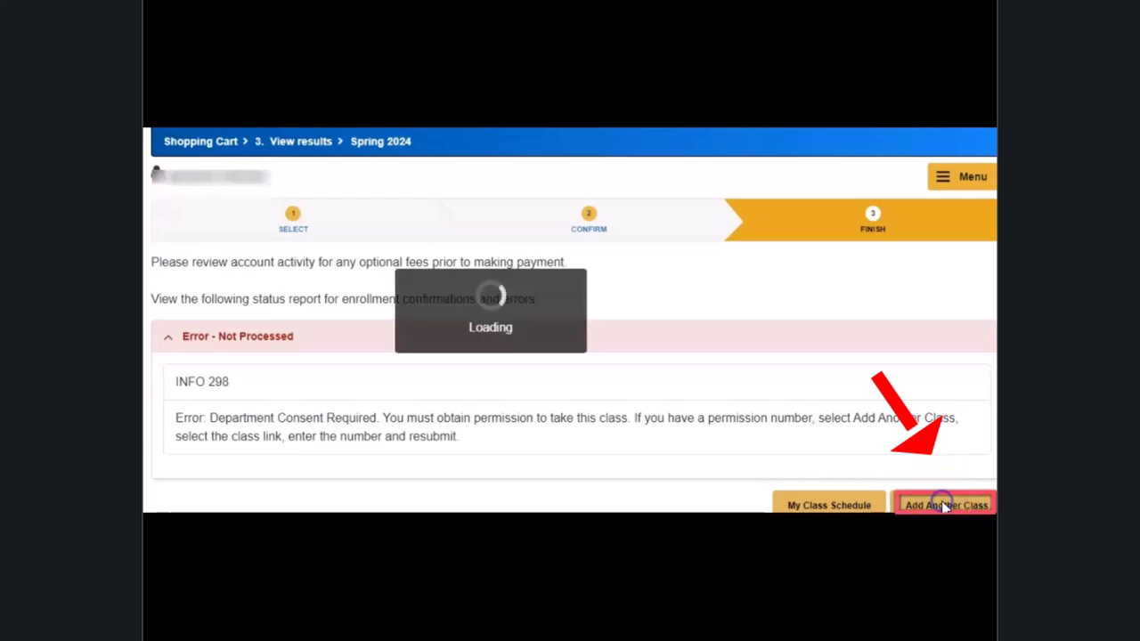
pyautogui.click(943, 505)
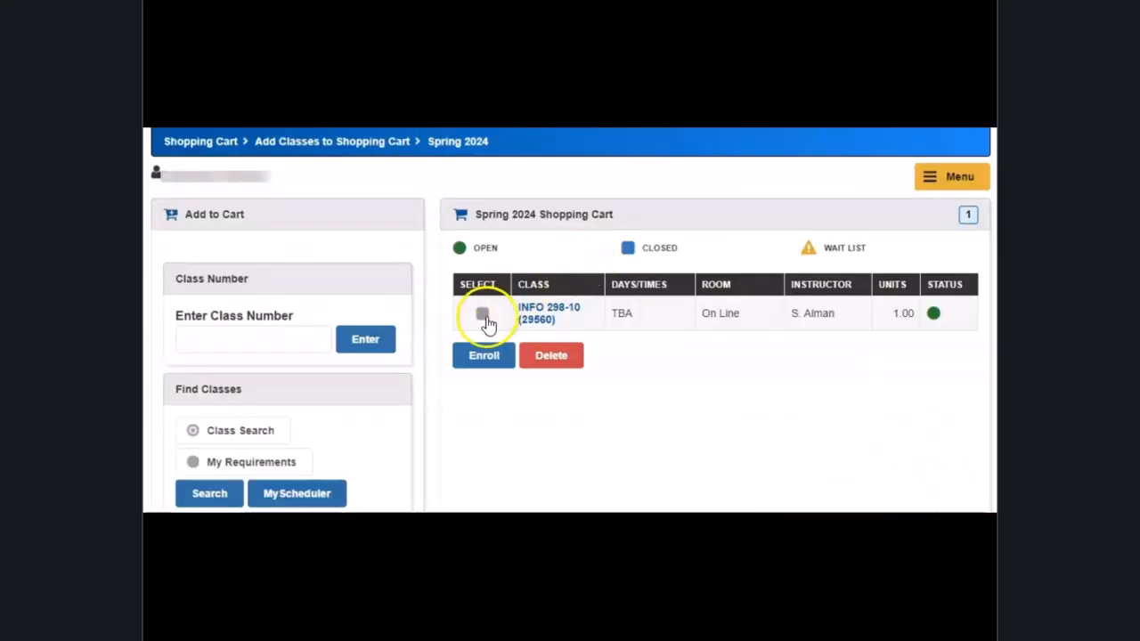
pyautogui.click(481, 314)
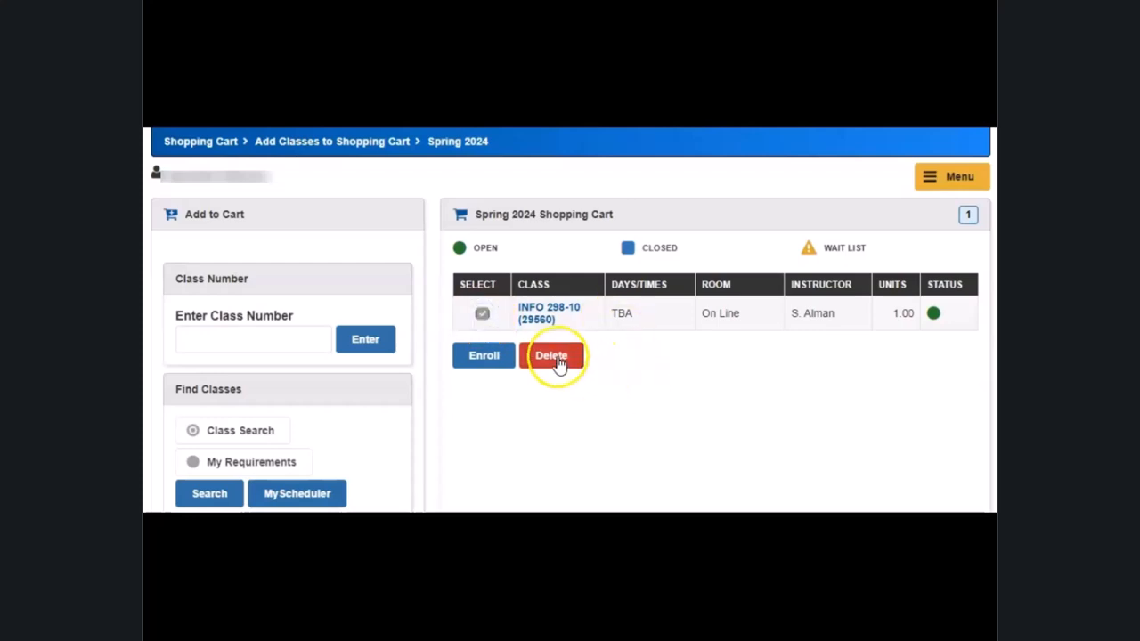
pyautogui.click(552, 356)
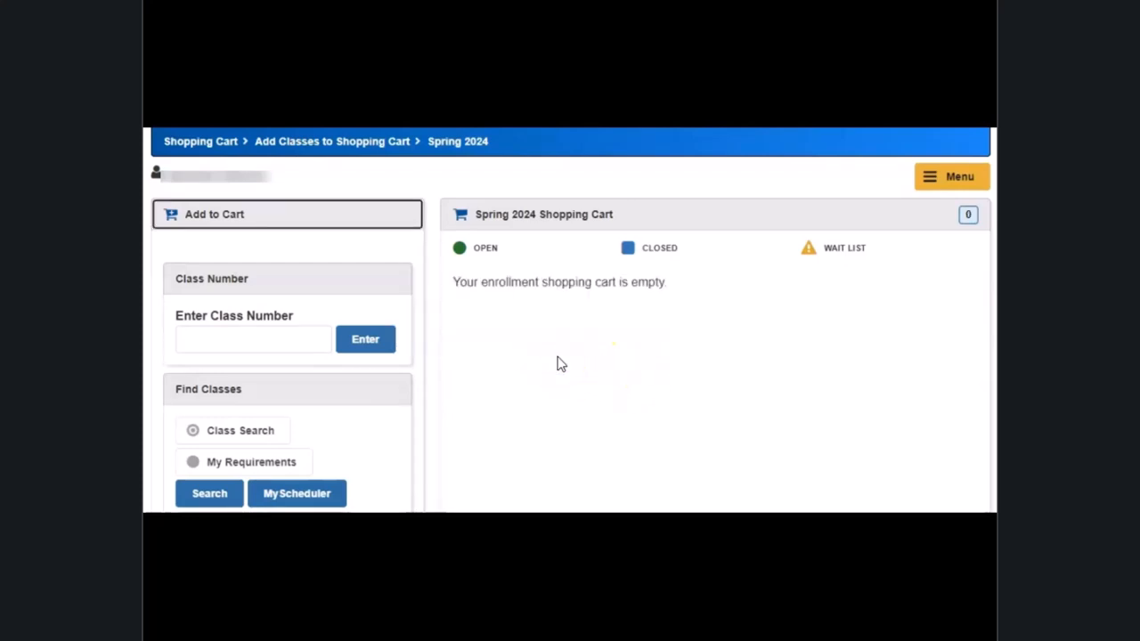